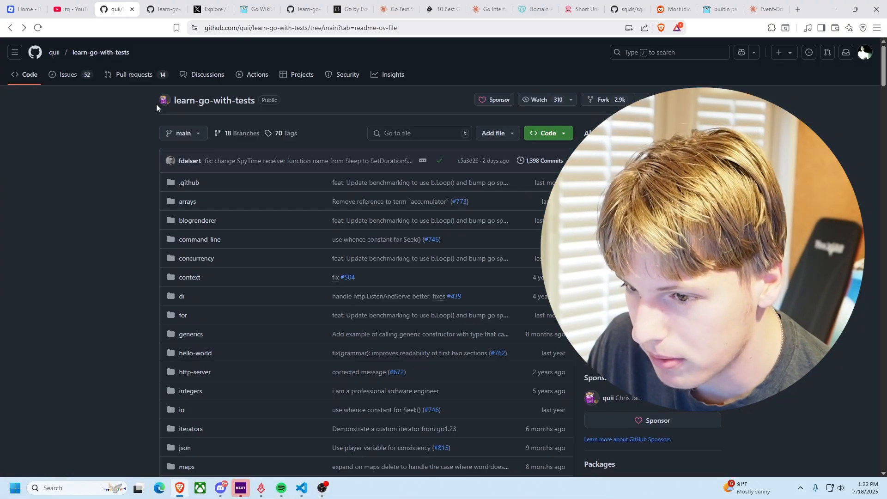
Scroll the learn-go-with-tests README contents and open the Install Go chapter
scroll("down", 3)
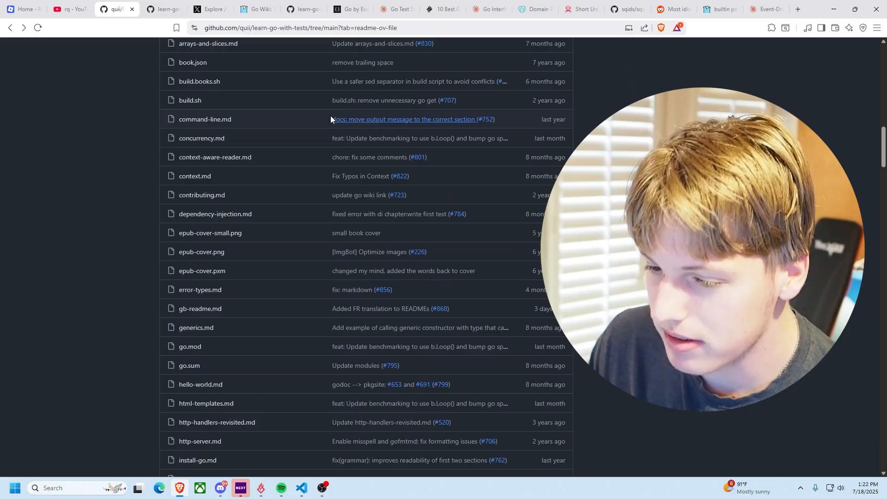
scroll("down", 3)
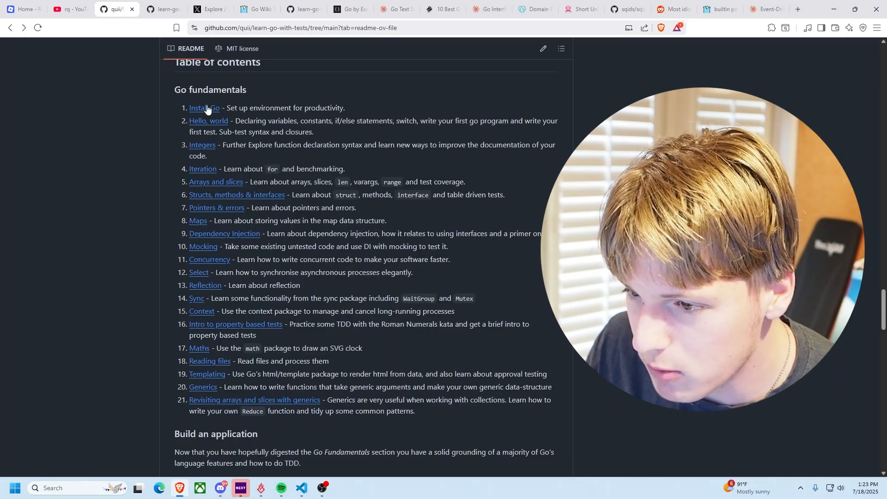
left_click(203, 107)
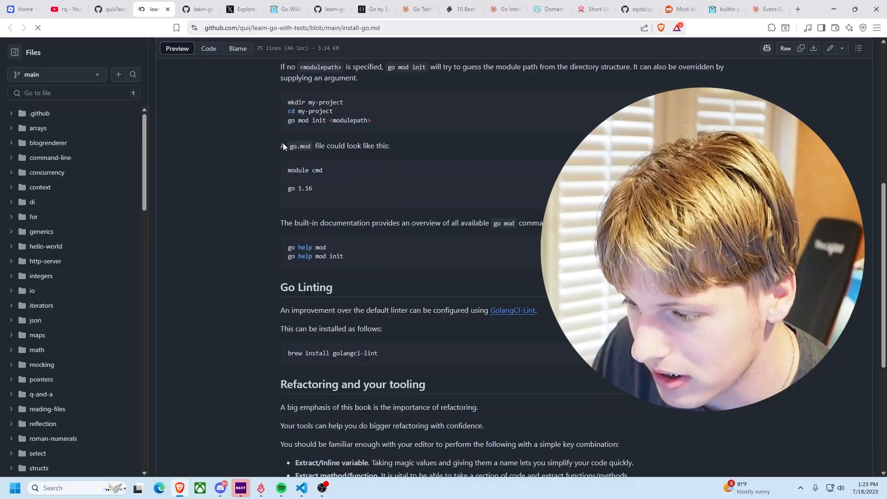
scroll("down", 3)
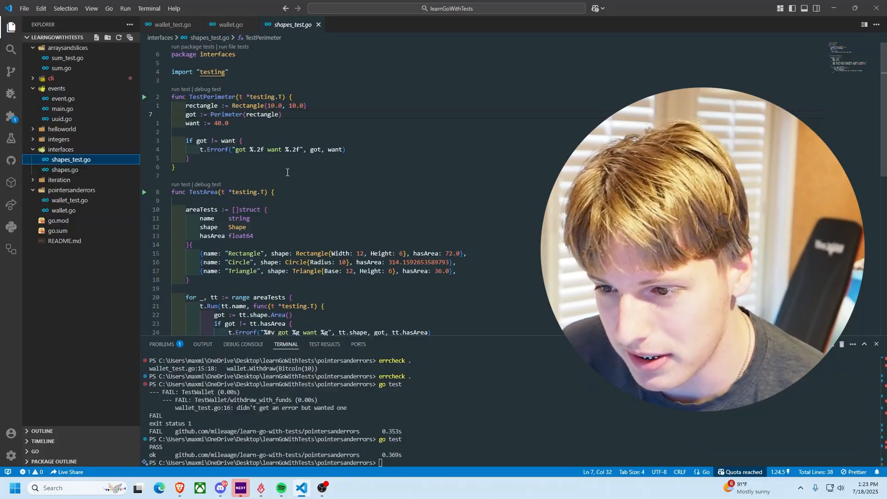
scroll("down", 3)
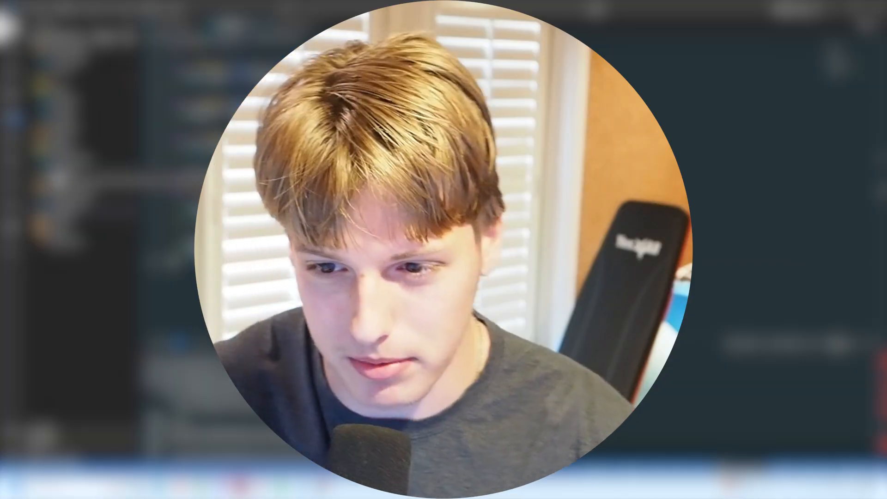
Create subtomax/main.go with import "fmt" and an empty DidYouSubscribe function, looking up how to get input
right_click(156, 219)
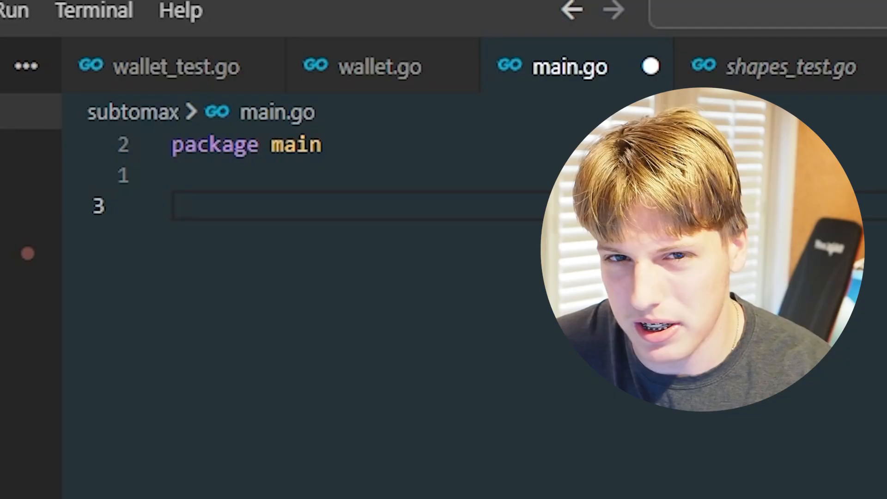
type("import \"fmt\"")
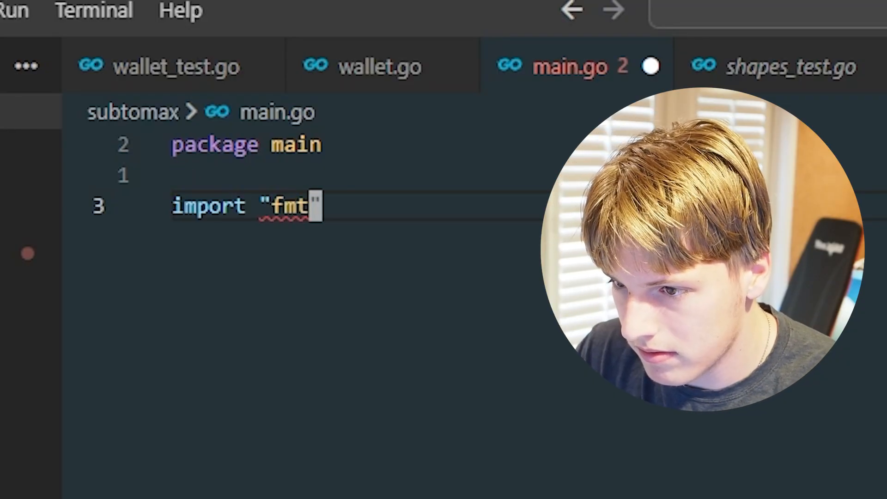
type("func DidYouSubscribe()")
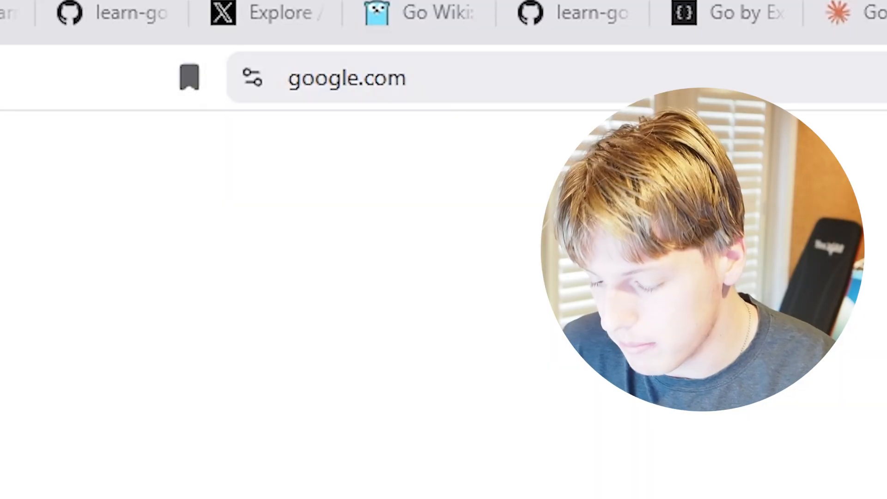
type("how to get input")
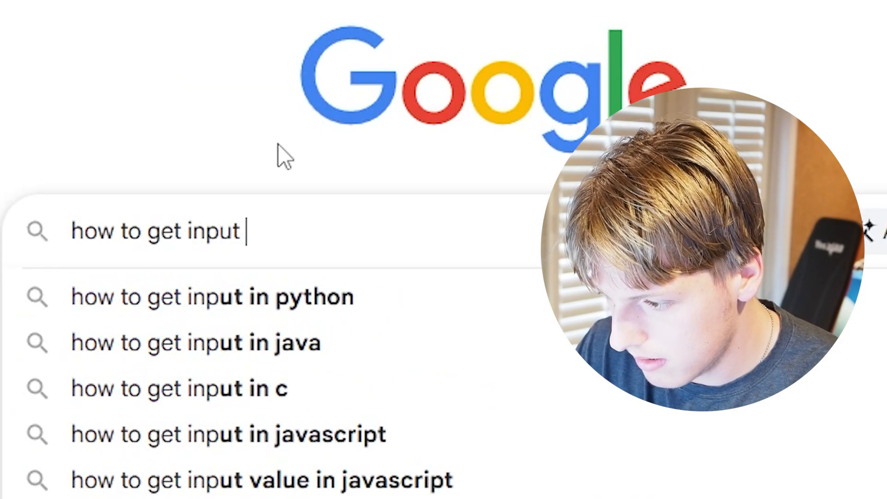
type("maxsynt")
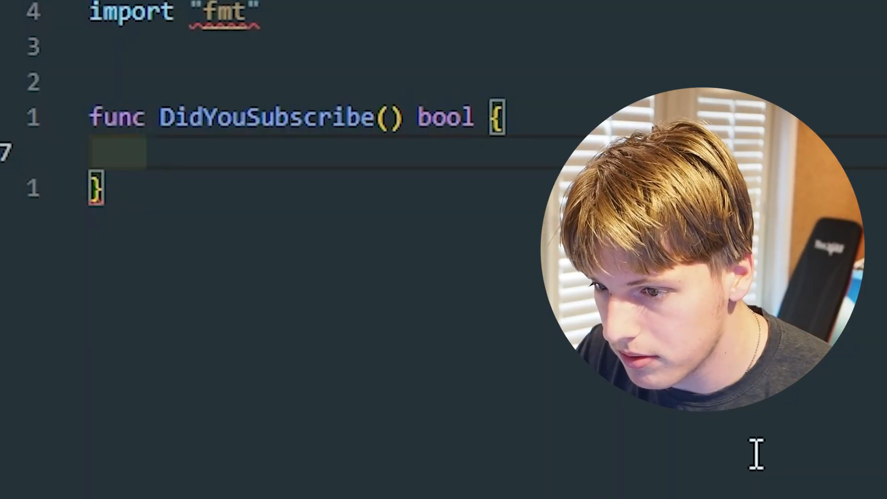
Fill DidYouSubscribe to print "Have you subscribed", read the reply and Printf it with %s
type("var subscribed string")
type("Println")
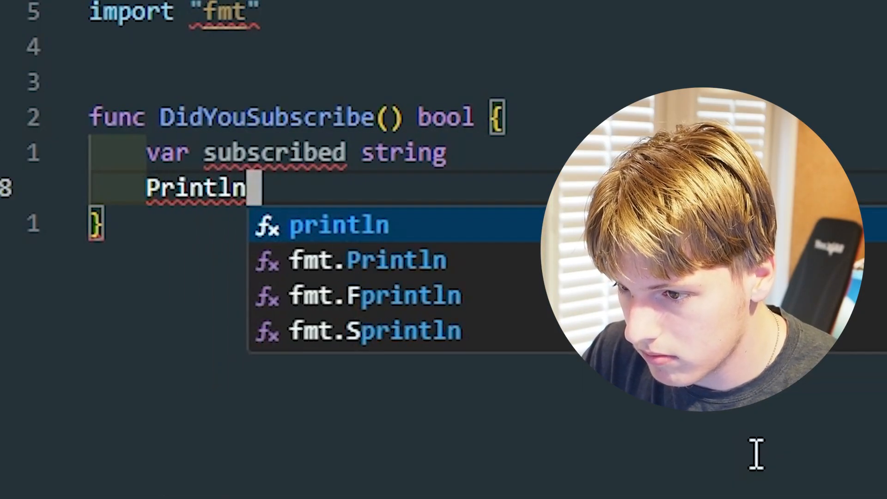
type("(\"Have yt\"")
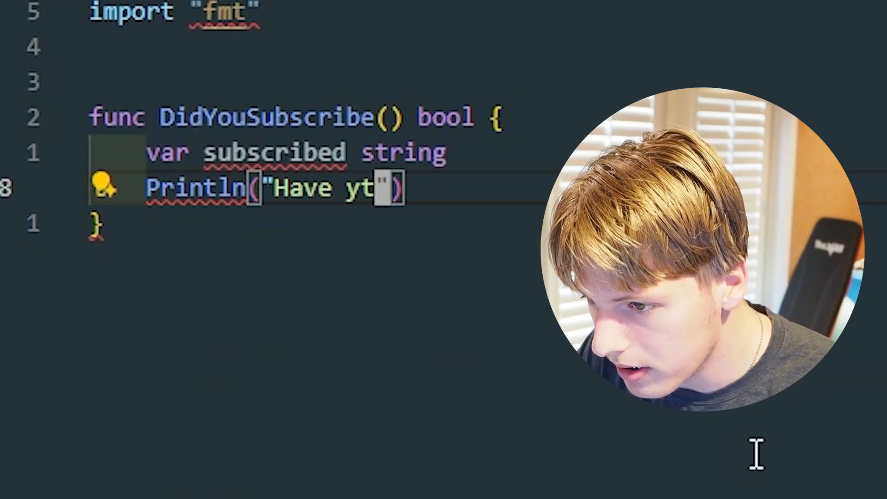
type("ou subscribed")
type("fmt.Printf(\"Answer:")
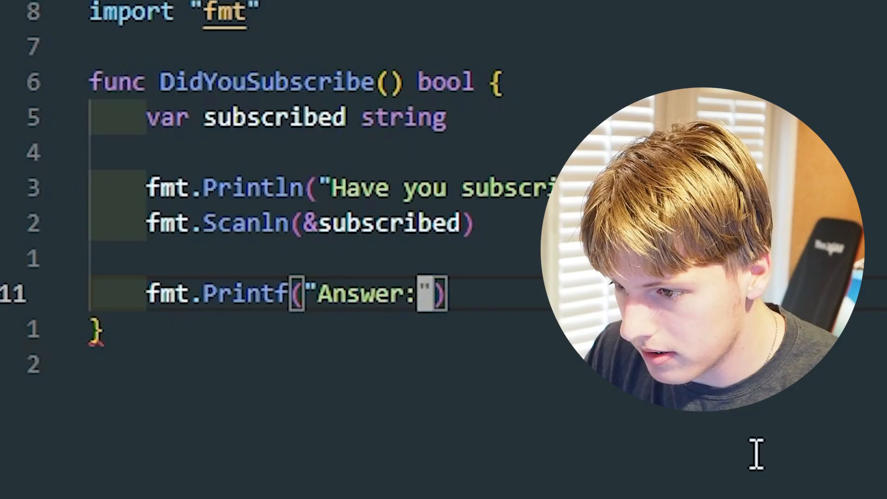
type("%s\",")
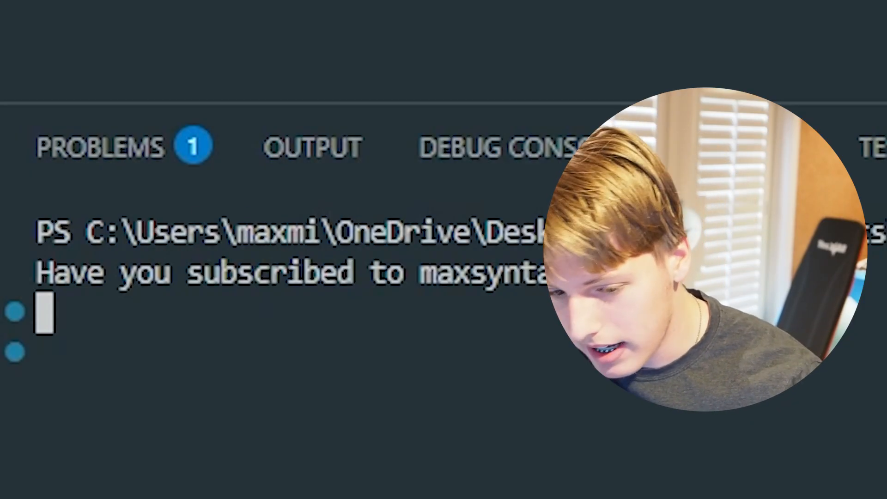
Answer yes to the running program, then add a check.go file to the subtomax folder
type("yes")
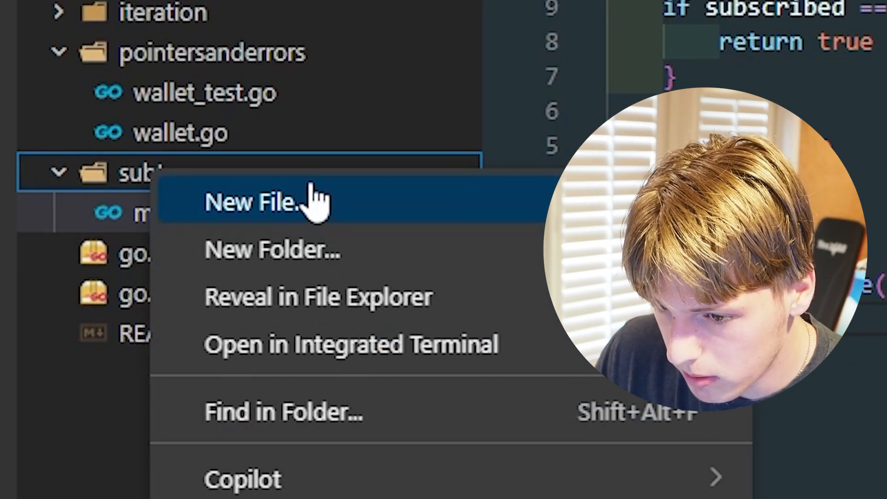
left_click(262, 203)
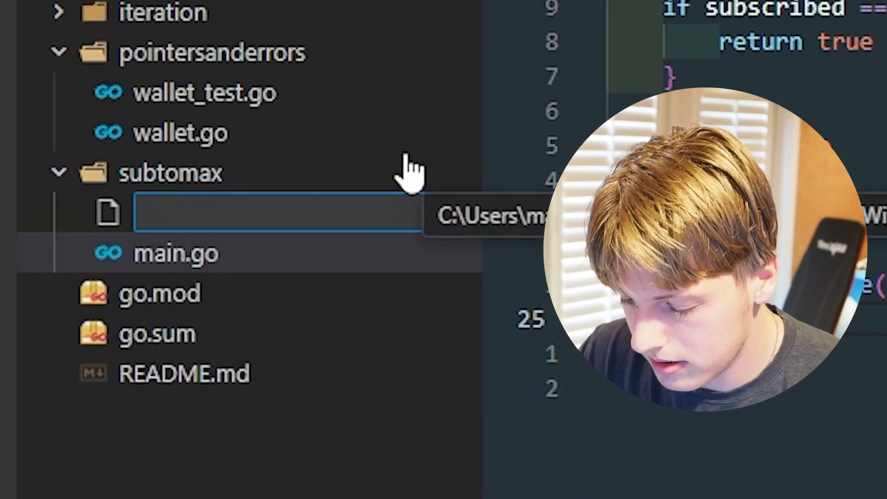
type("check.go")
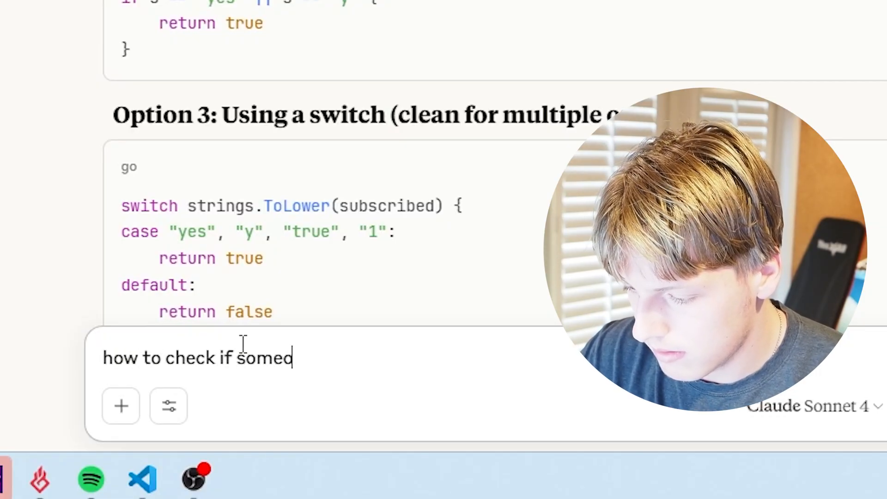
Draft a Claude question on checking in Go whether someone is subscribed to your YouTube
type("one is subscribed to your youtube")
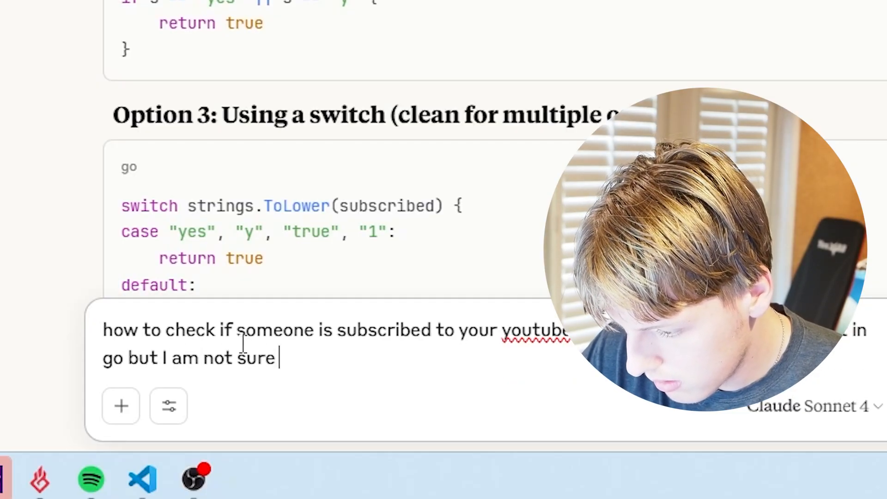
type("how to do it in the first")
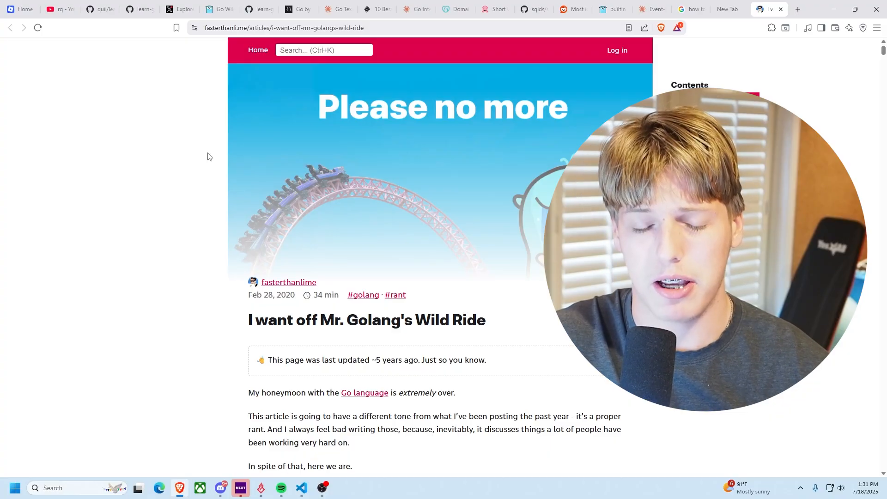
scroll("down", 3)
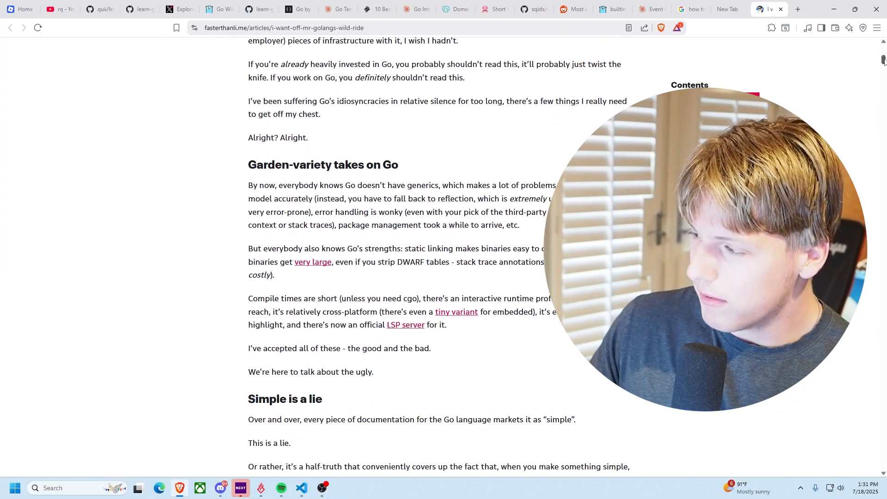
scroll("down", 3)
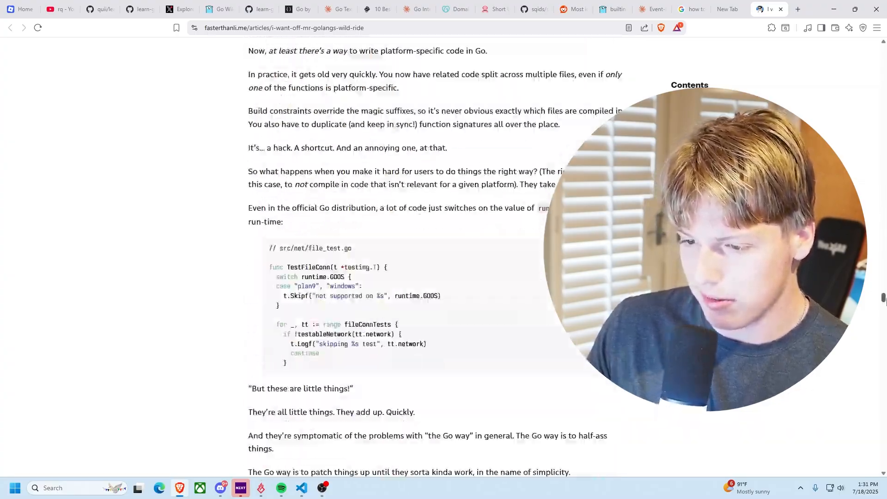
scroll("down", 3)
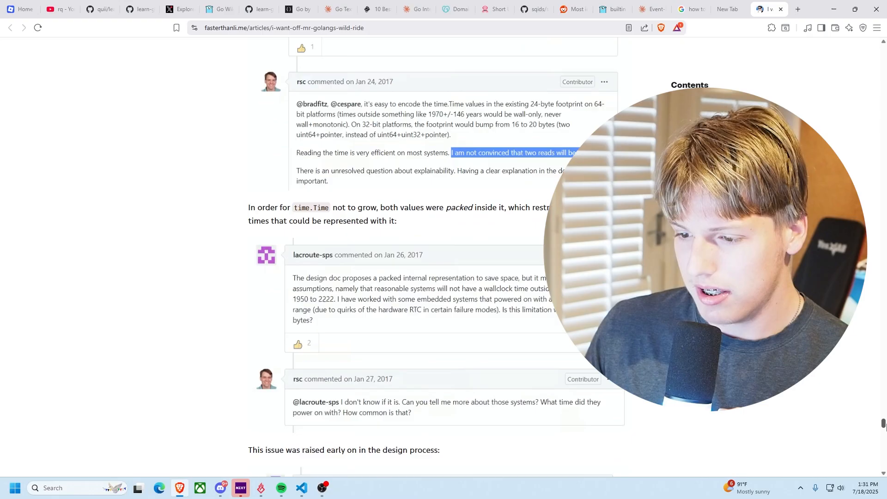
scroll("down", 3)
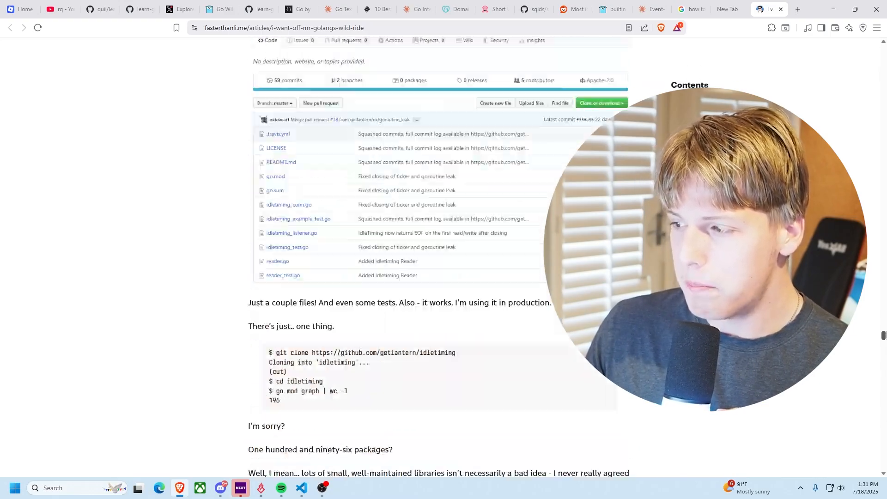
scroll("up", 3)
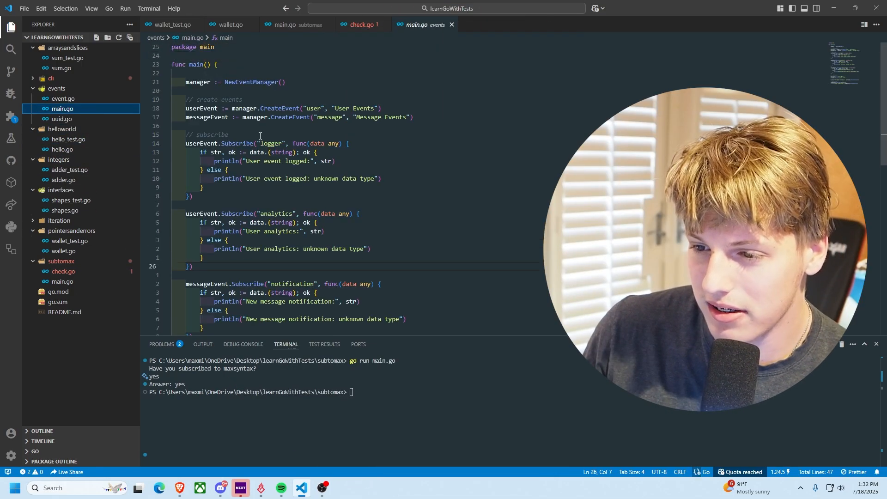
Open uuid.go then event.go from the events folder and scroll through EventManager and its listener methods
left_click(61, 118)
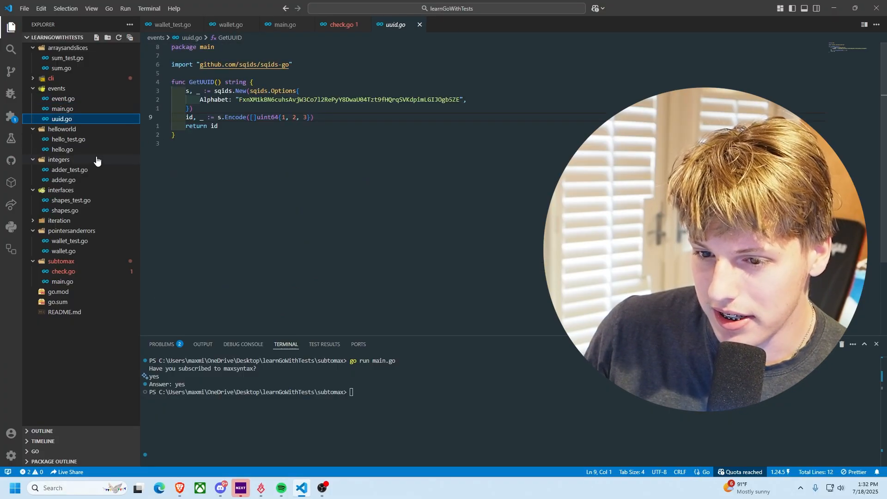
left_click(63, 98)
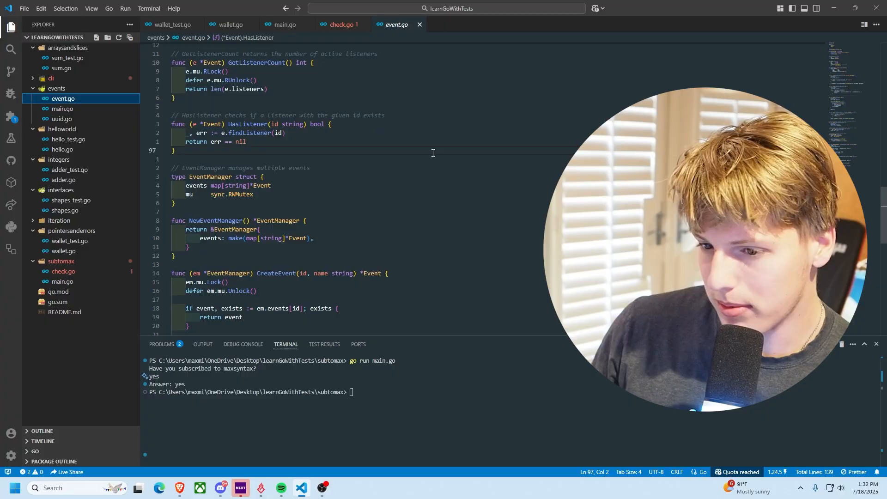
scroll("down", 3)
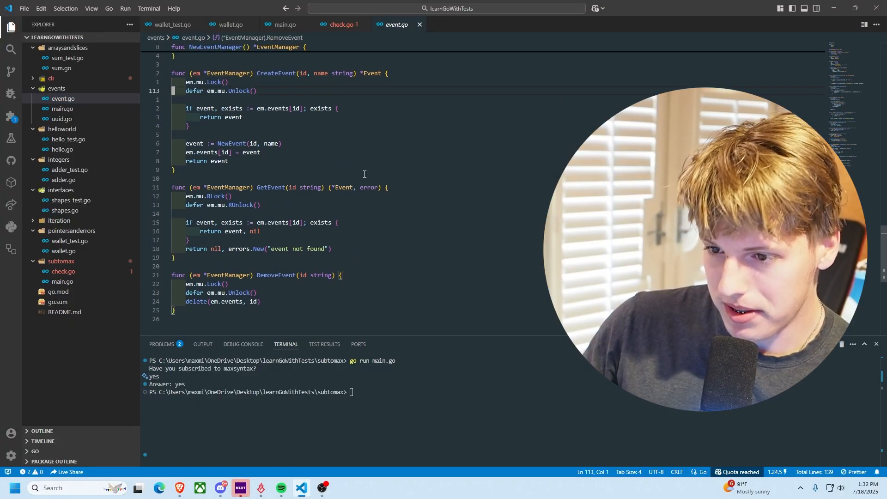
scroll("down", 3)
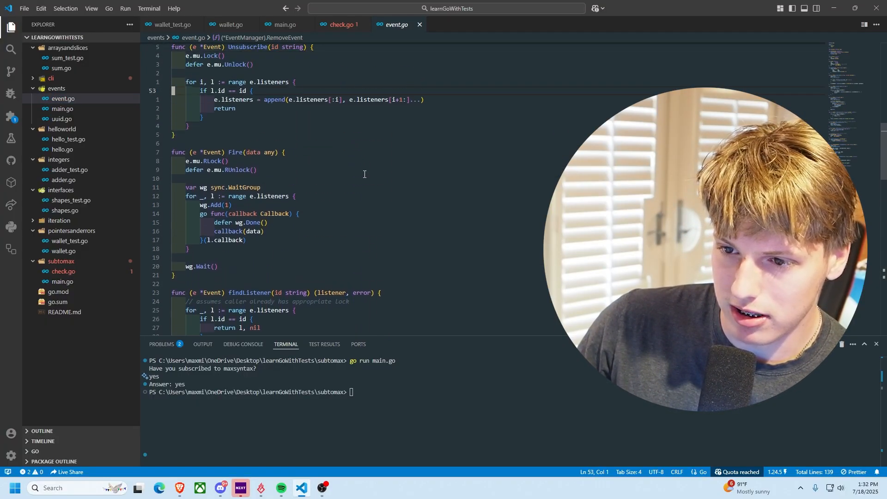